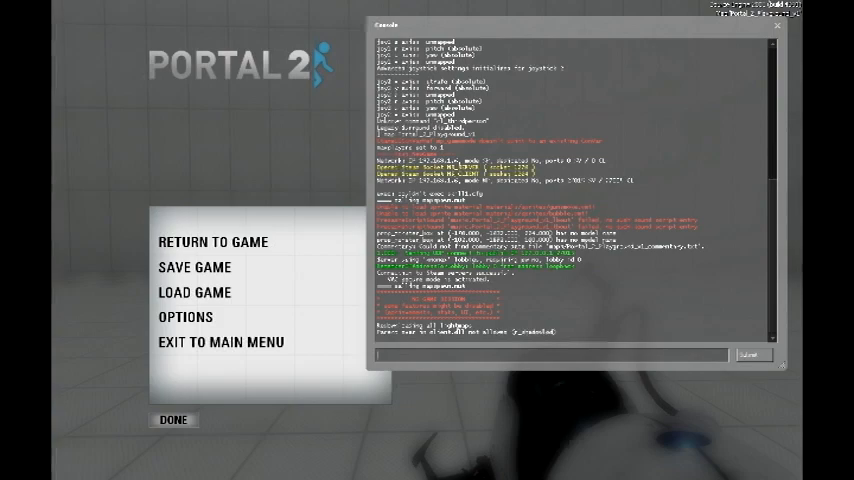
Submit commands in the developer console so new output lines appear in the log.
click(212, 244)
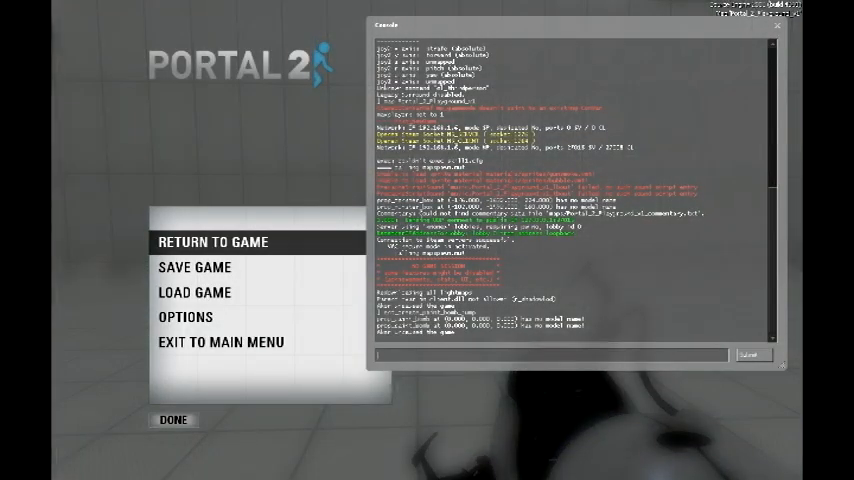
click(230, 242)
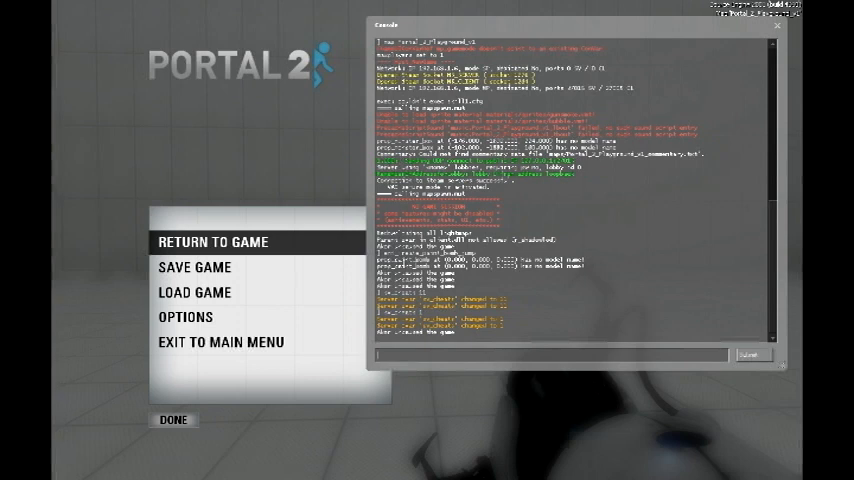
Enter a bind command tying a key to the gel-spawning jump action and run it.
text(bind l ent_create_paint_bomb)
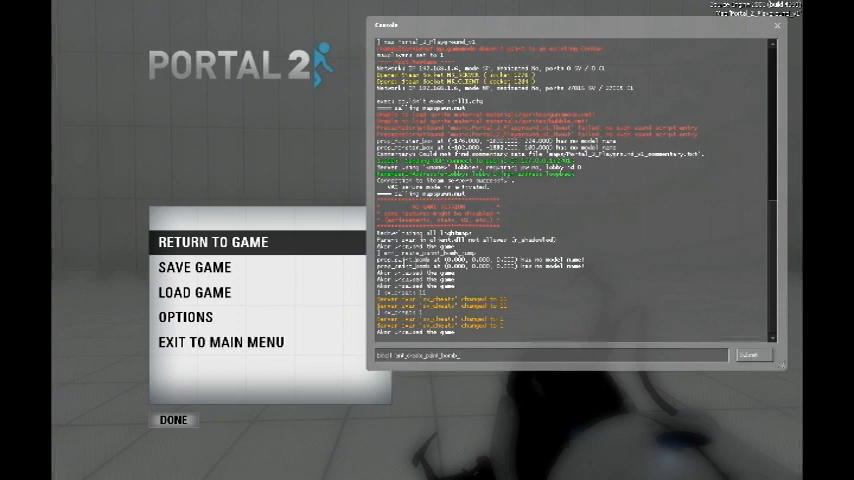
text(_ju)
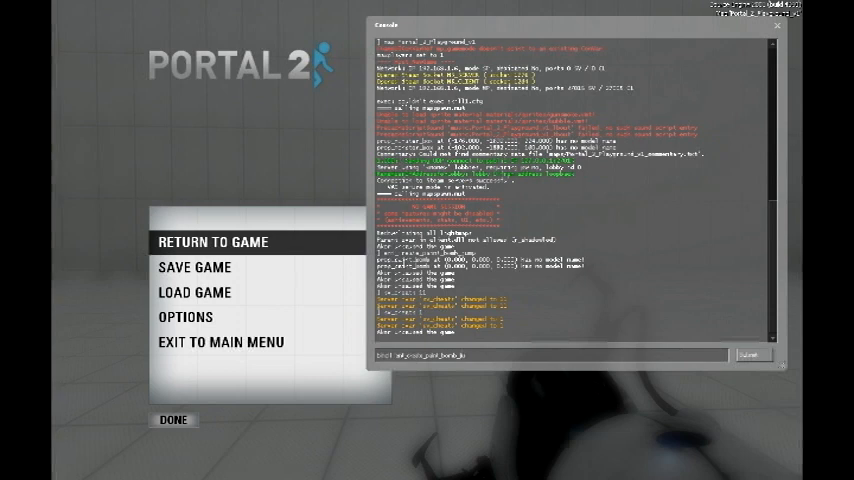
text(jump)
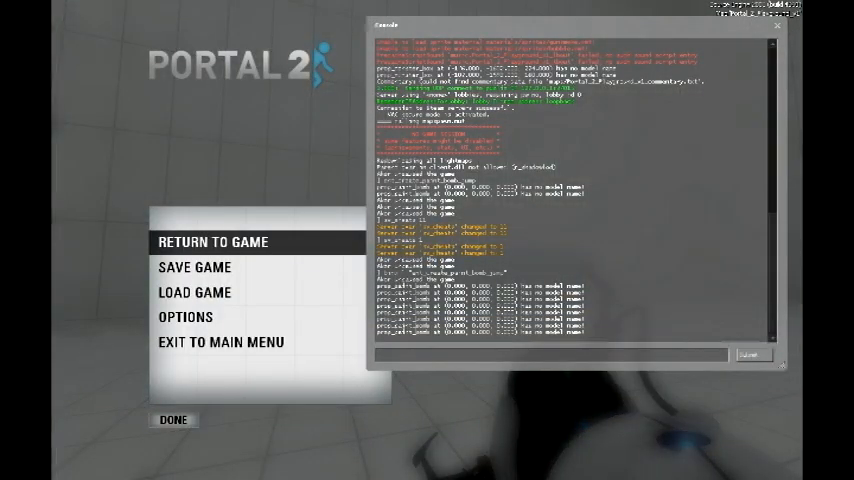
Return to the game and spray orange and blue gel across the chamber walls.
click(218, 242)
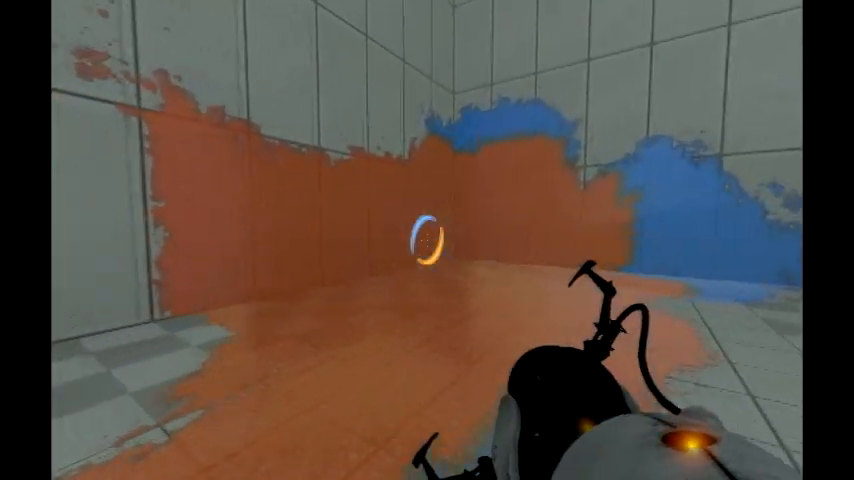
Run the gel command again from the console and return to the blue-coated chamber.
key(escape)
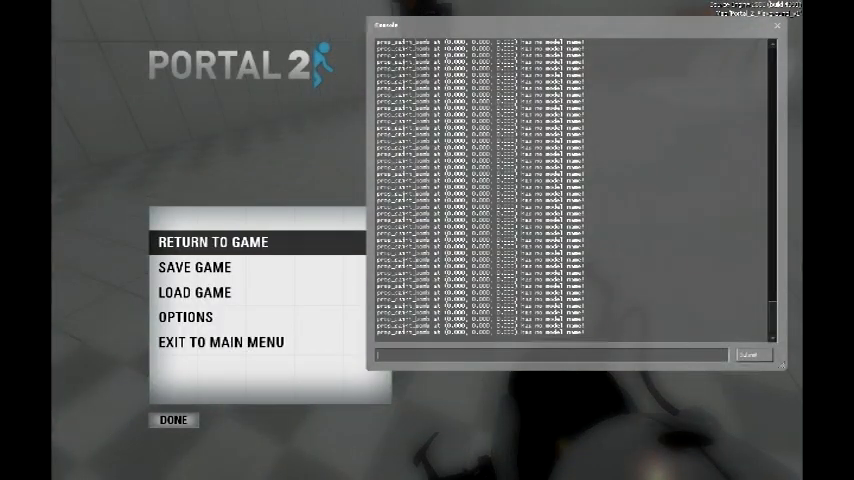
click(212, 242)
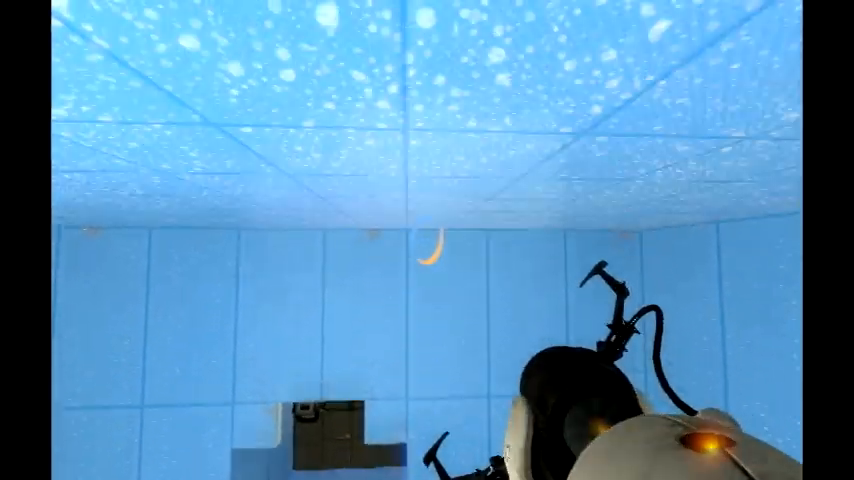
mouse_move(428, 240)
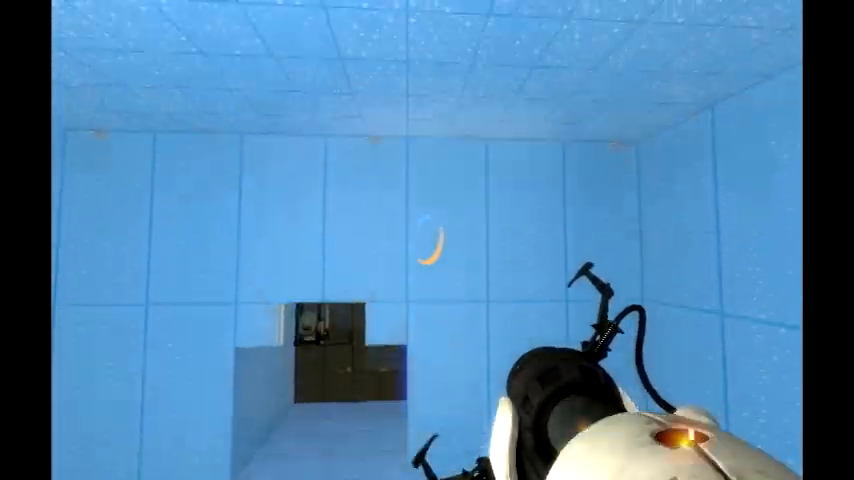